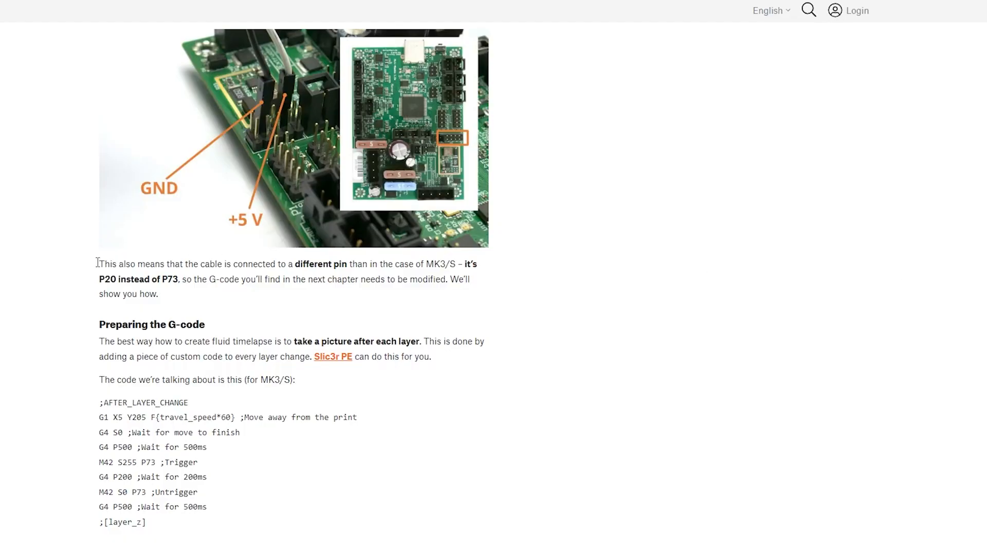
Scroll the blog article to the 'Preparing the G-code' section with the ;AFTER_LAYER_CHANGE block
scroll("down", 3)
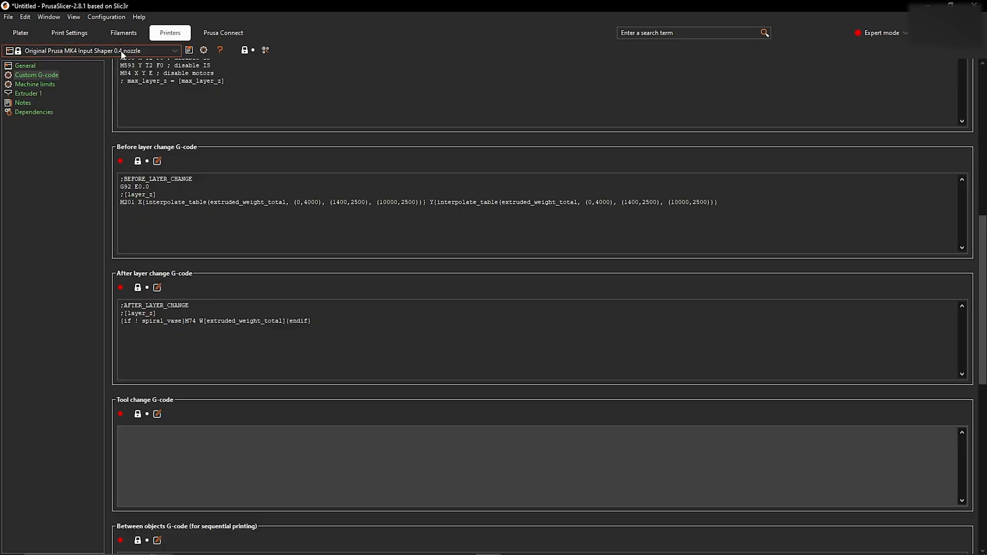
Enter 'G1 X5 Y205 F{travel_speed*60} ;Move away from the print' in the after-layer-change G-code
left_click(267, 340)
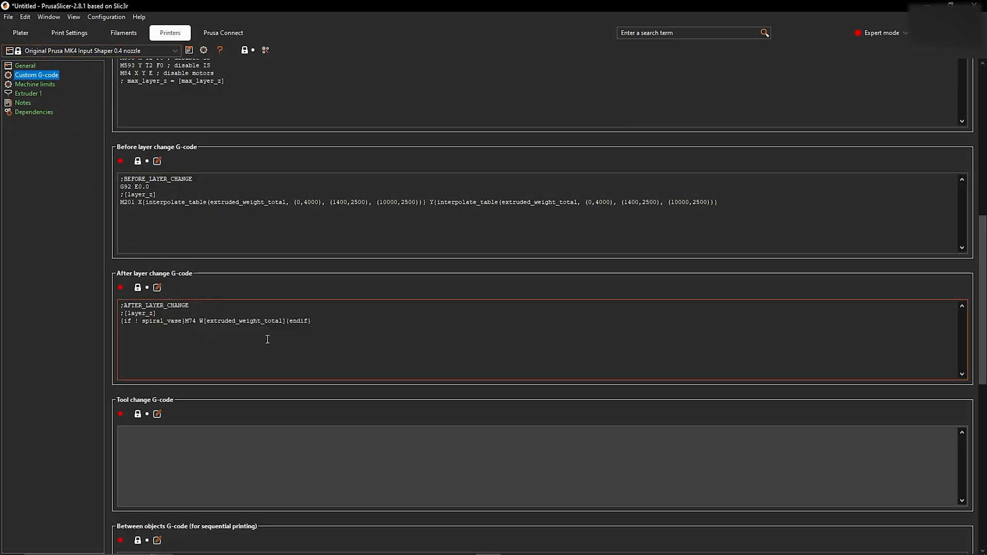
type("G1 X5 Y205 F{travel_speed*60} ;Move away from the print")
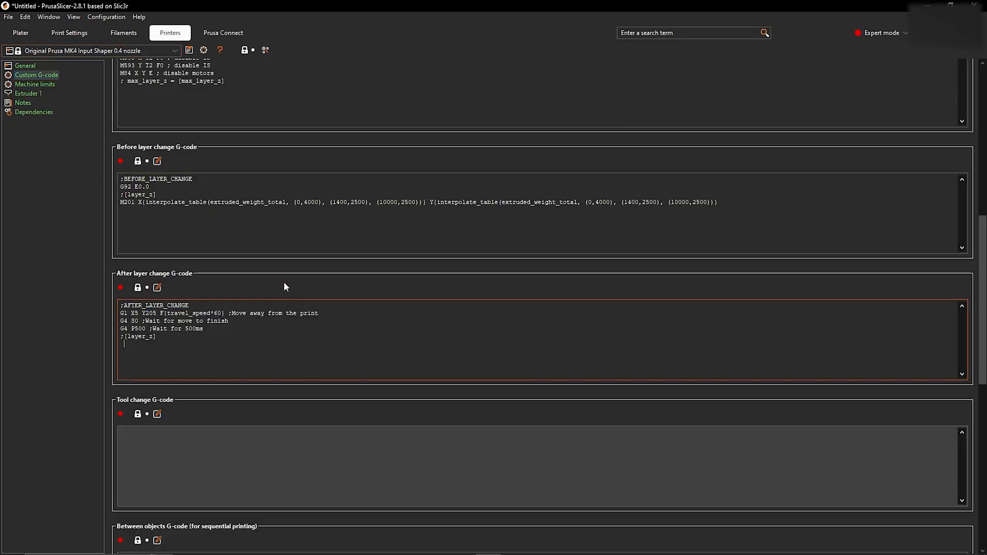
mouse_move(350, 337)
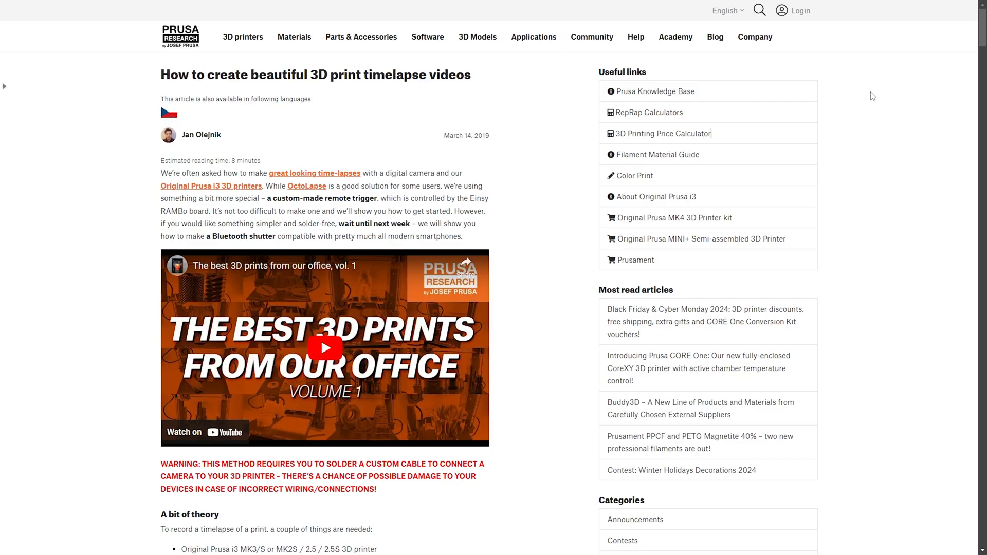
Scroll the blog past the parts list to the MK3/S cable connection section
scroll("down", 3)
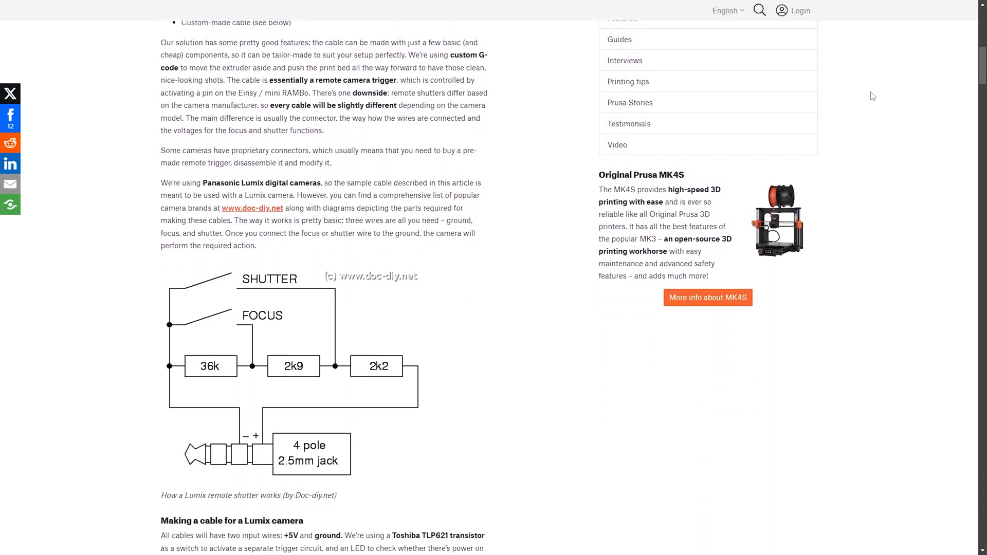
scroll("down", 3)
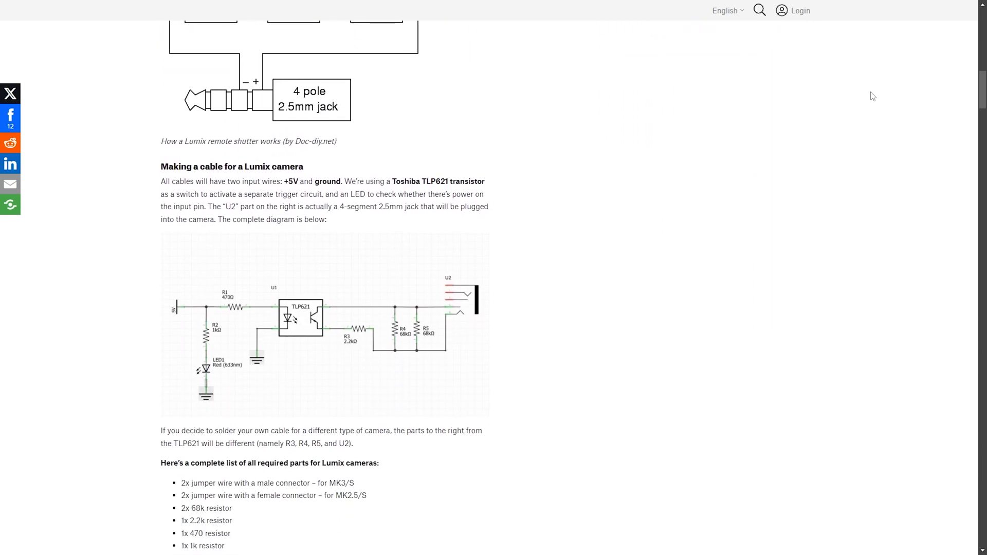
scroll("down", 3)
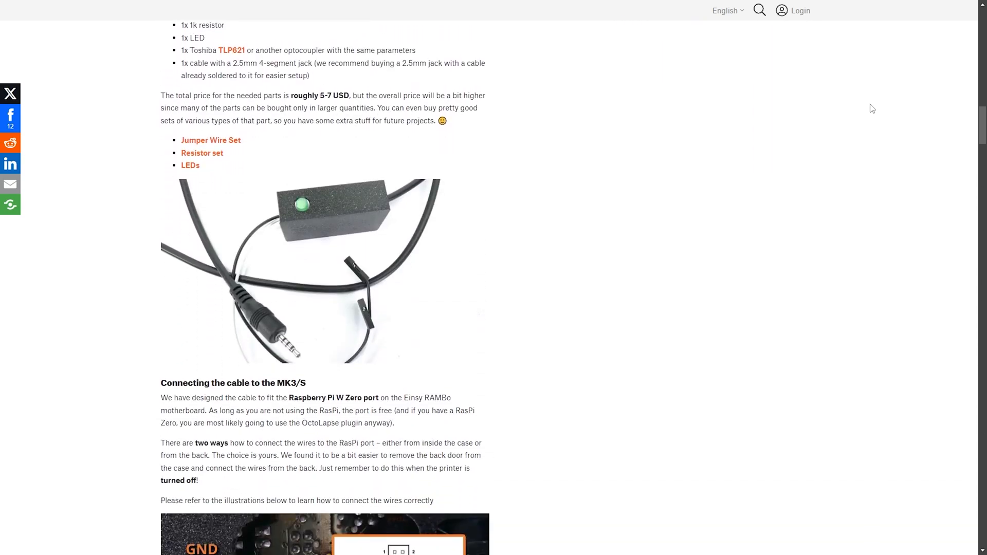
scroll("down", 3)
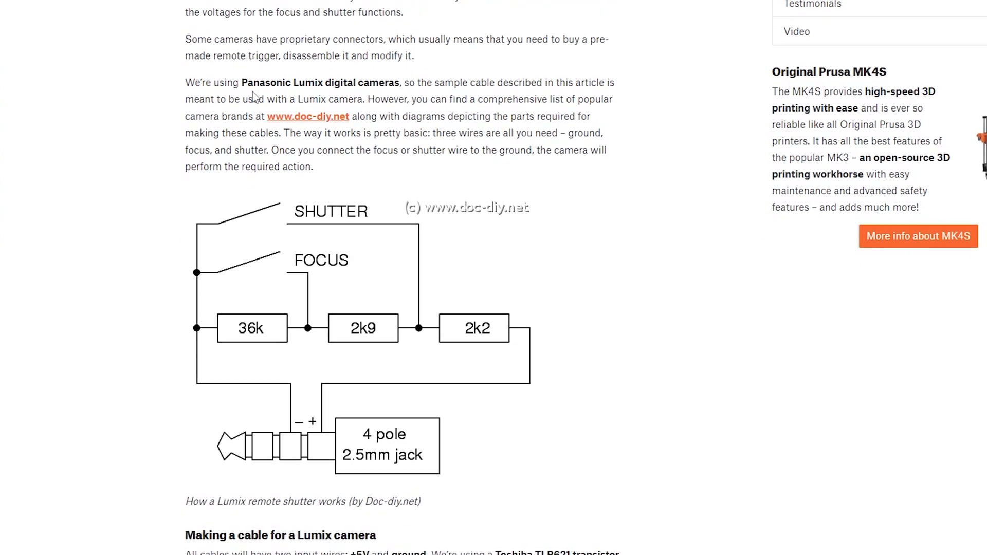
Scroll the blog below the Lumix shutter diagram to the cable-making section
scroll("down", 3)
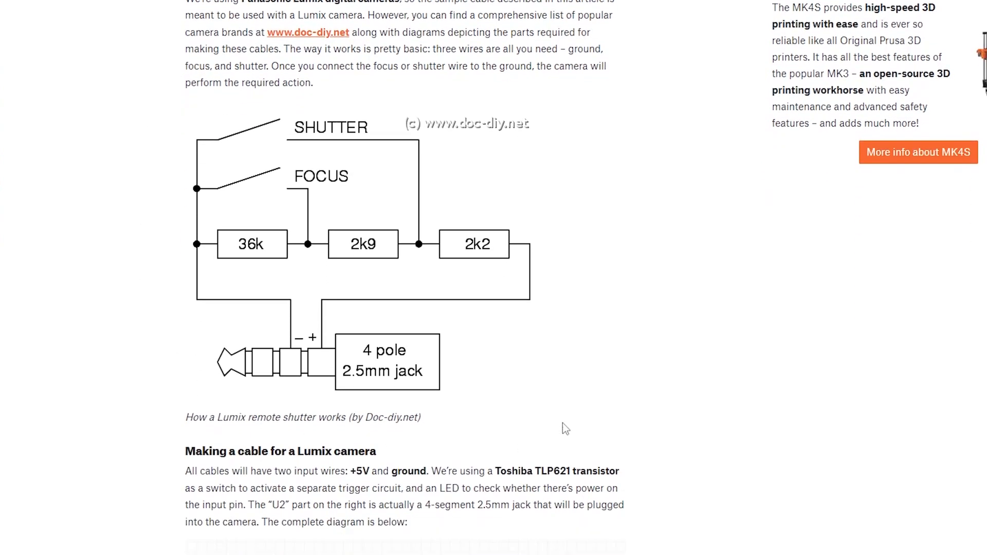
mouse_move(631, 166)
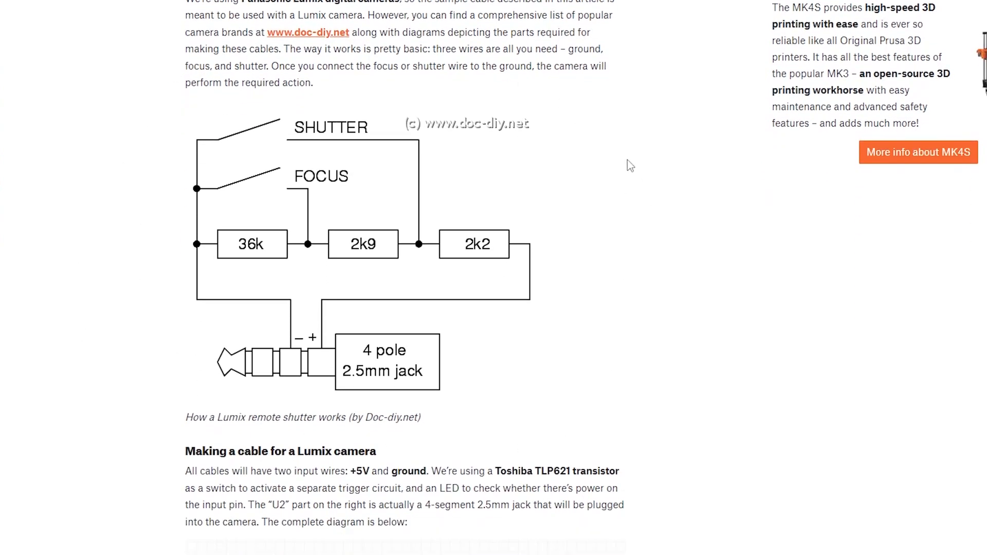
scroll("down", 3)
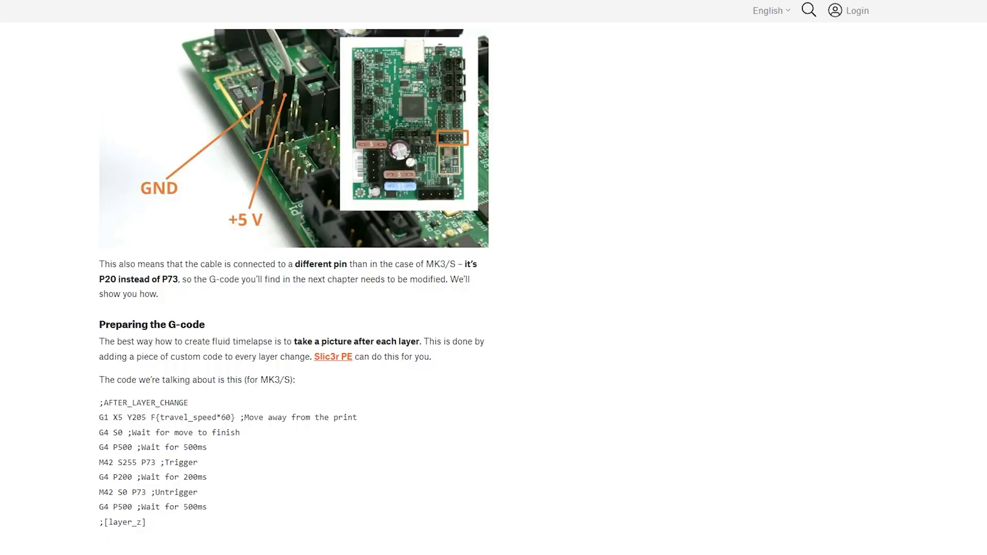
Copy the M42 trigger/untrigger and final G4 wait lines of the timelapse G-code
scroll("down", 3)
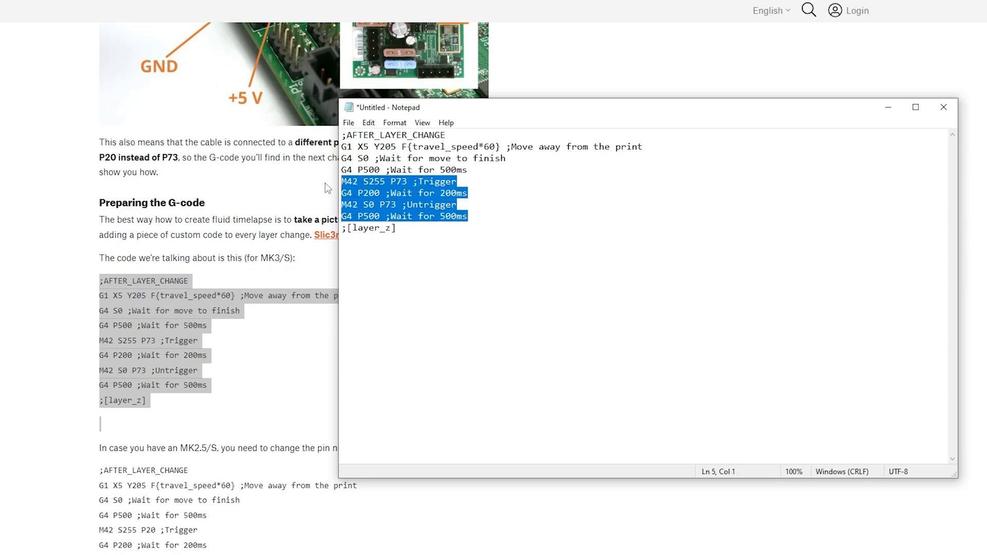
key("Delete")
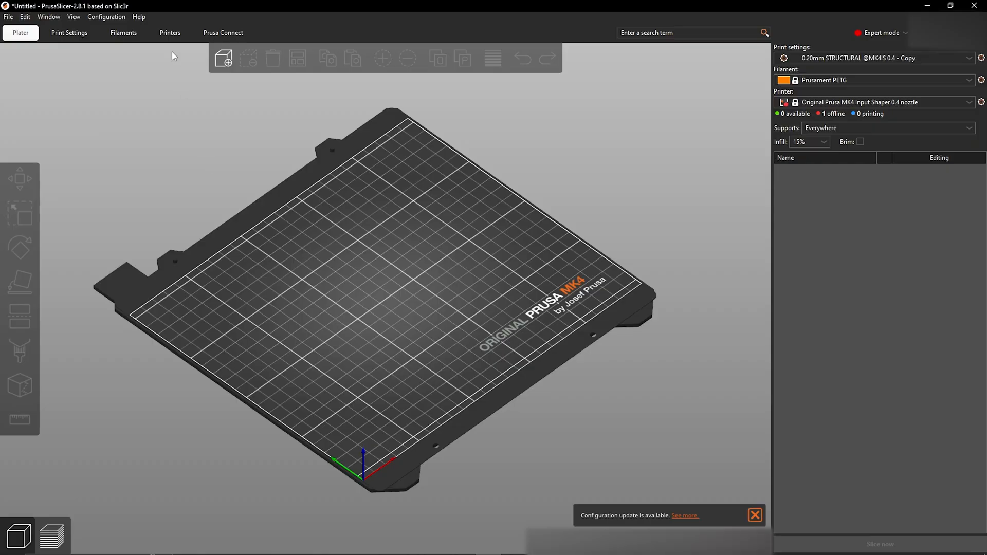
Save the MK4 printer preset as 'TIMELAPSE' and return to the plater using it
left_click(169, 32)
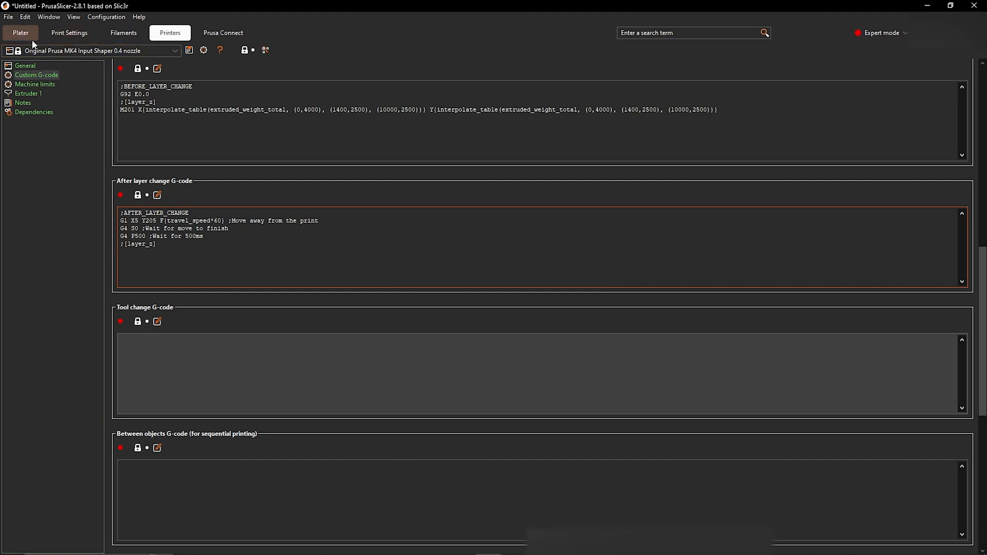
left_click(20, 33)
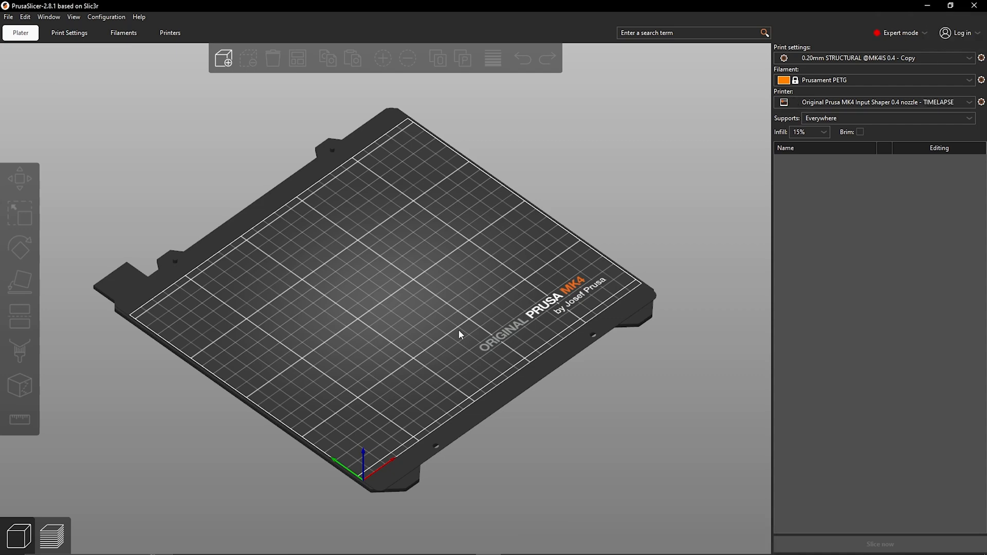
mouse_move(569, 393)
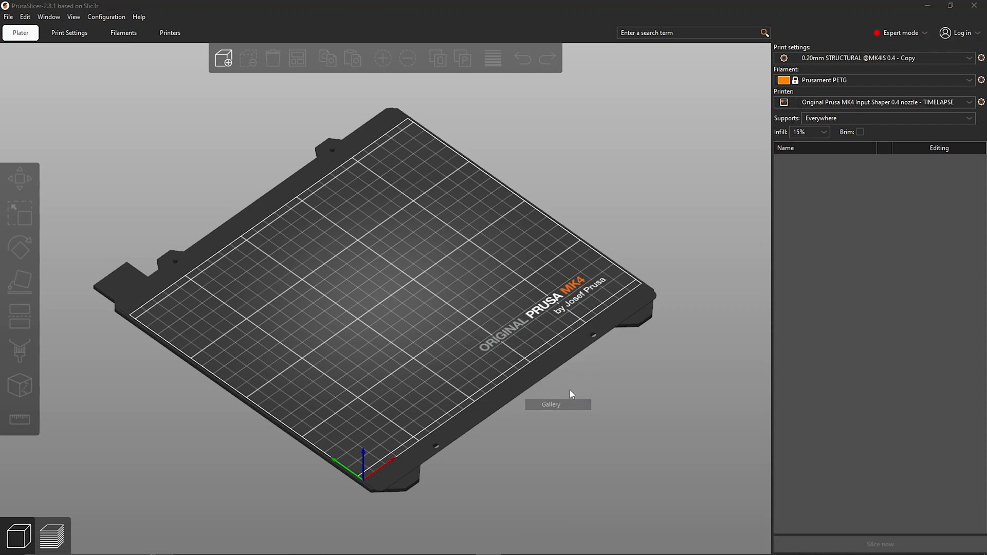